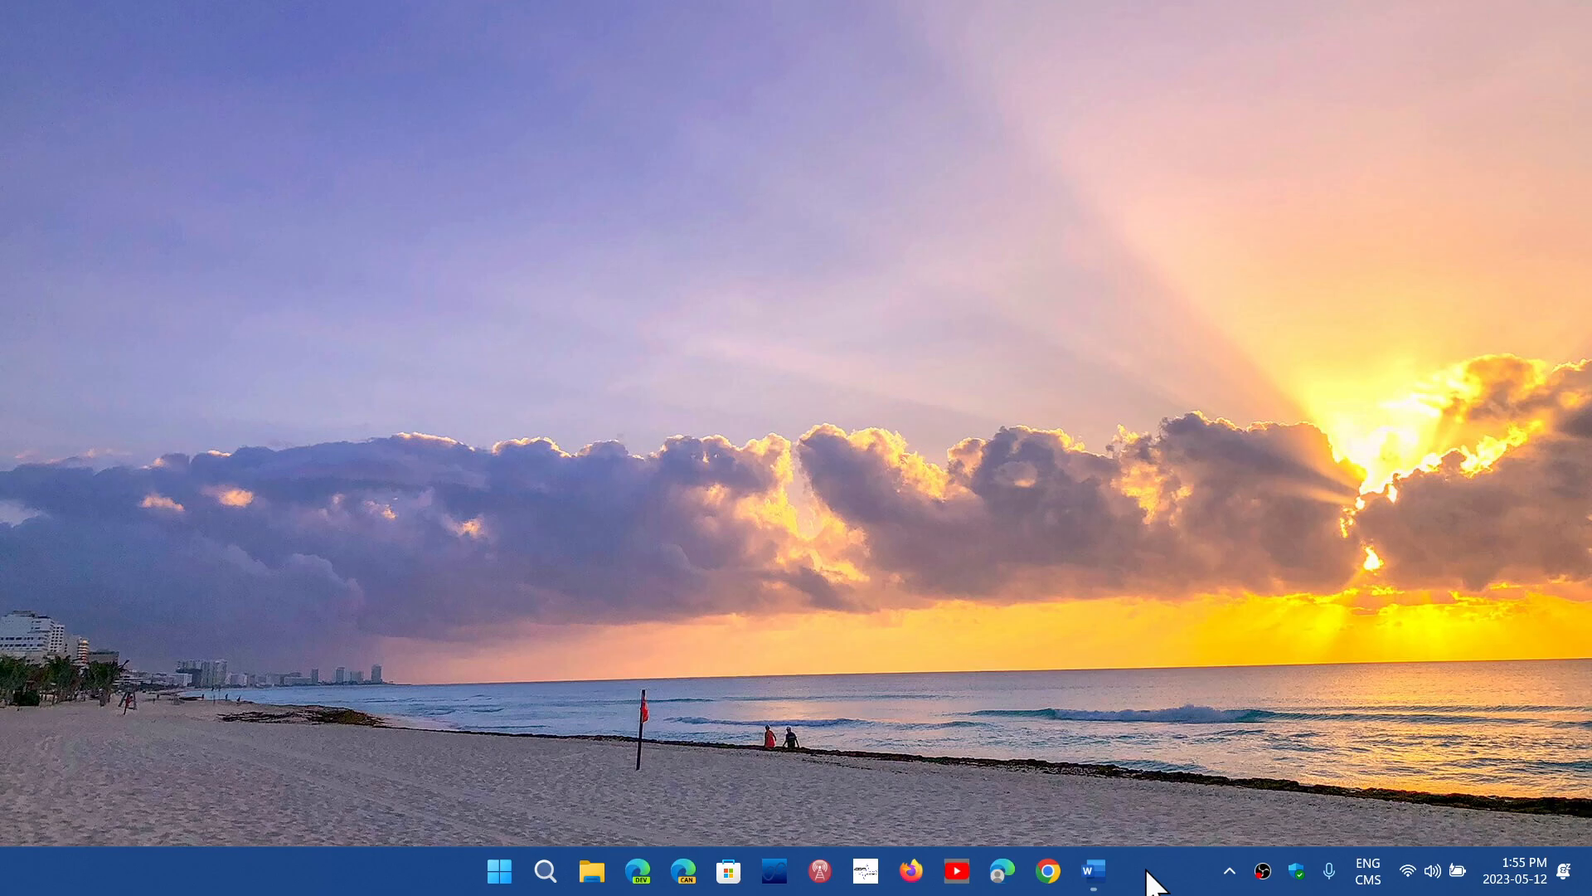
mouse_move(718, 562)
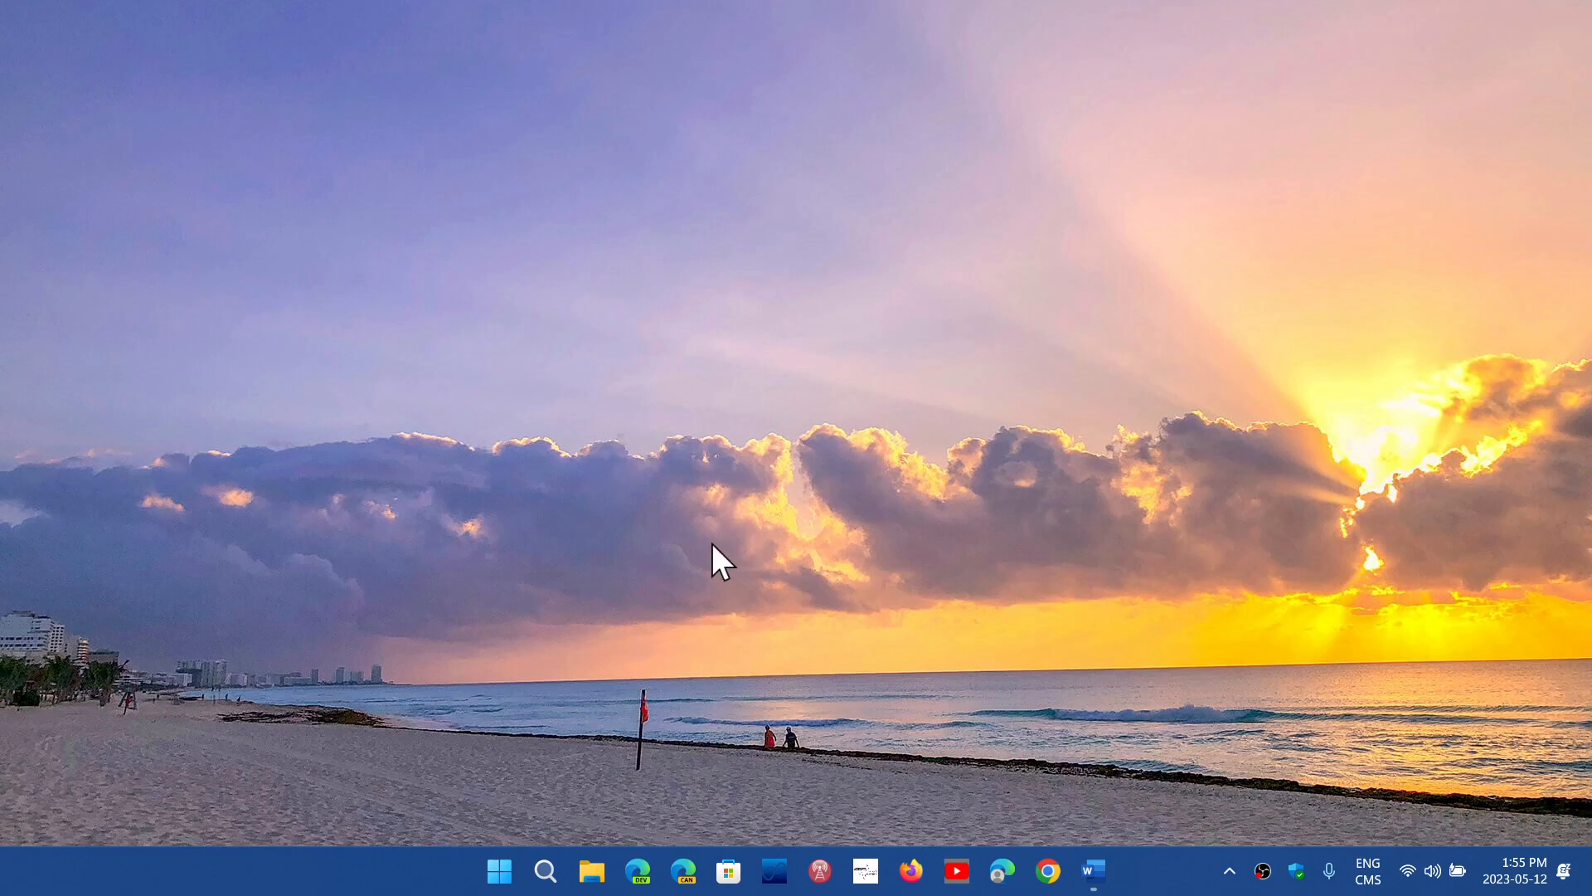
mouse_move(499, 871)
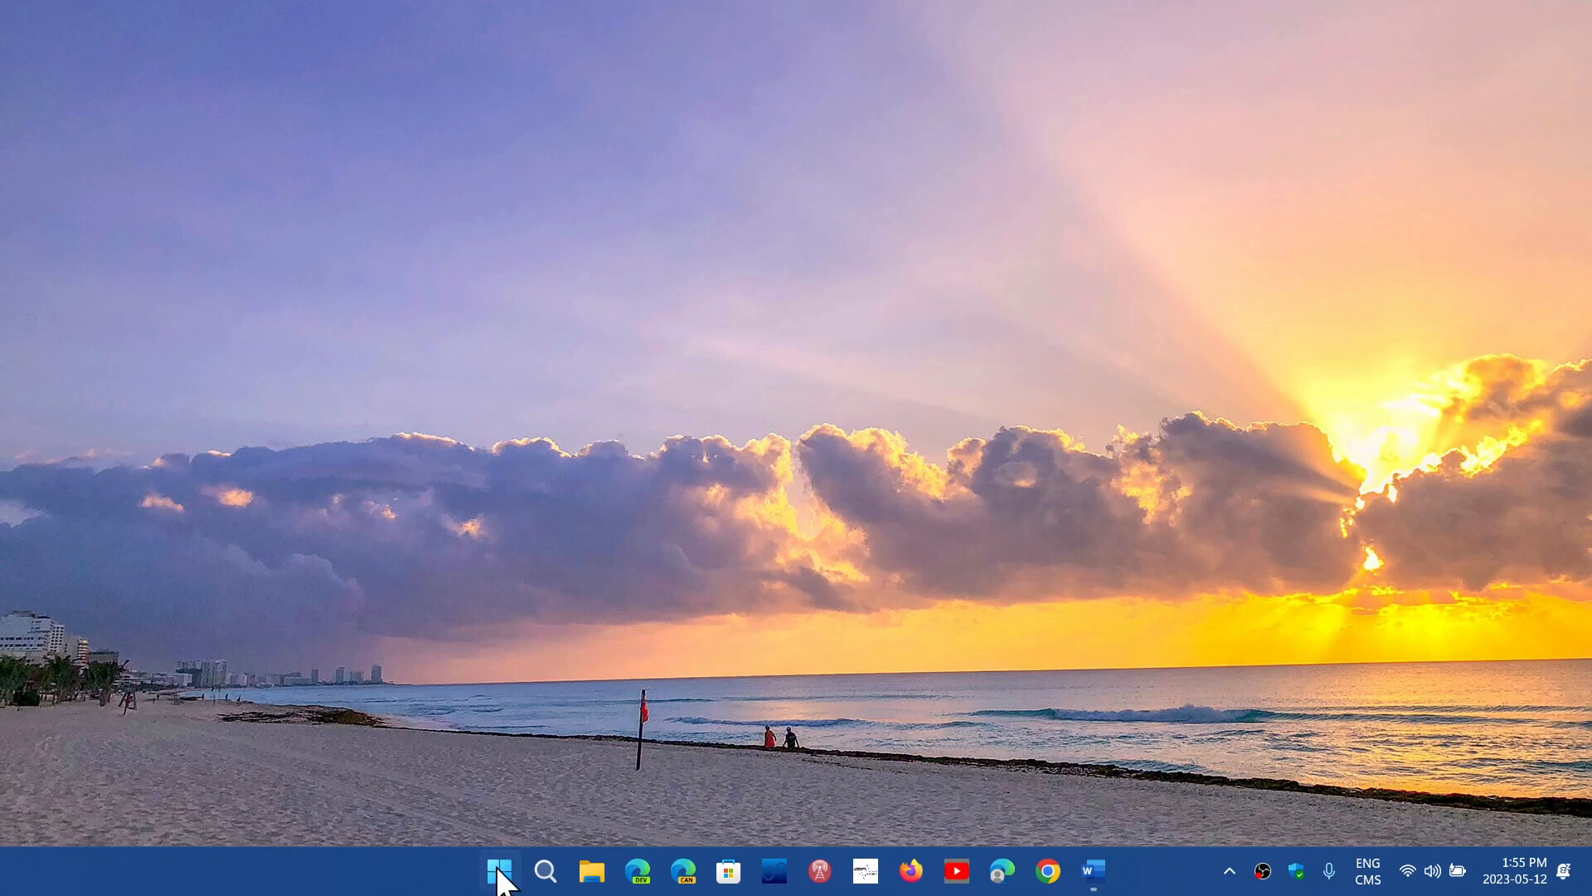
Reach the Windows Update page in Settings from the Start menu.
click(498, 871)
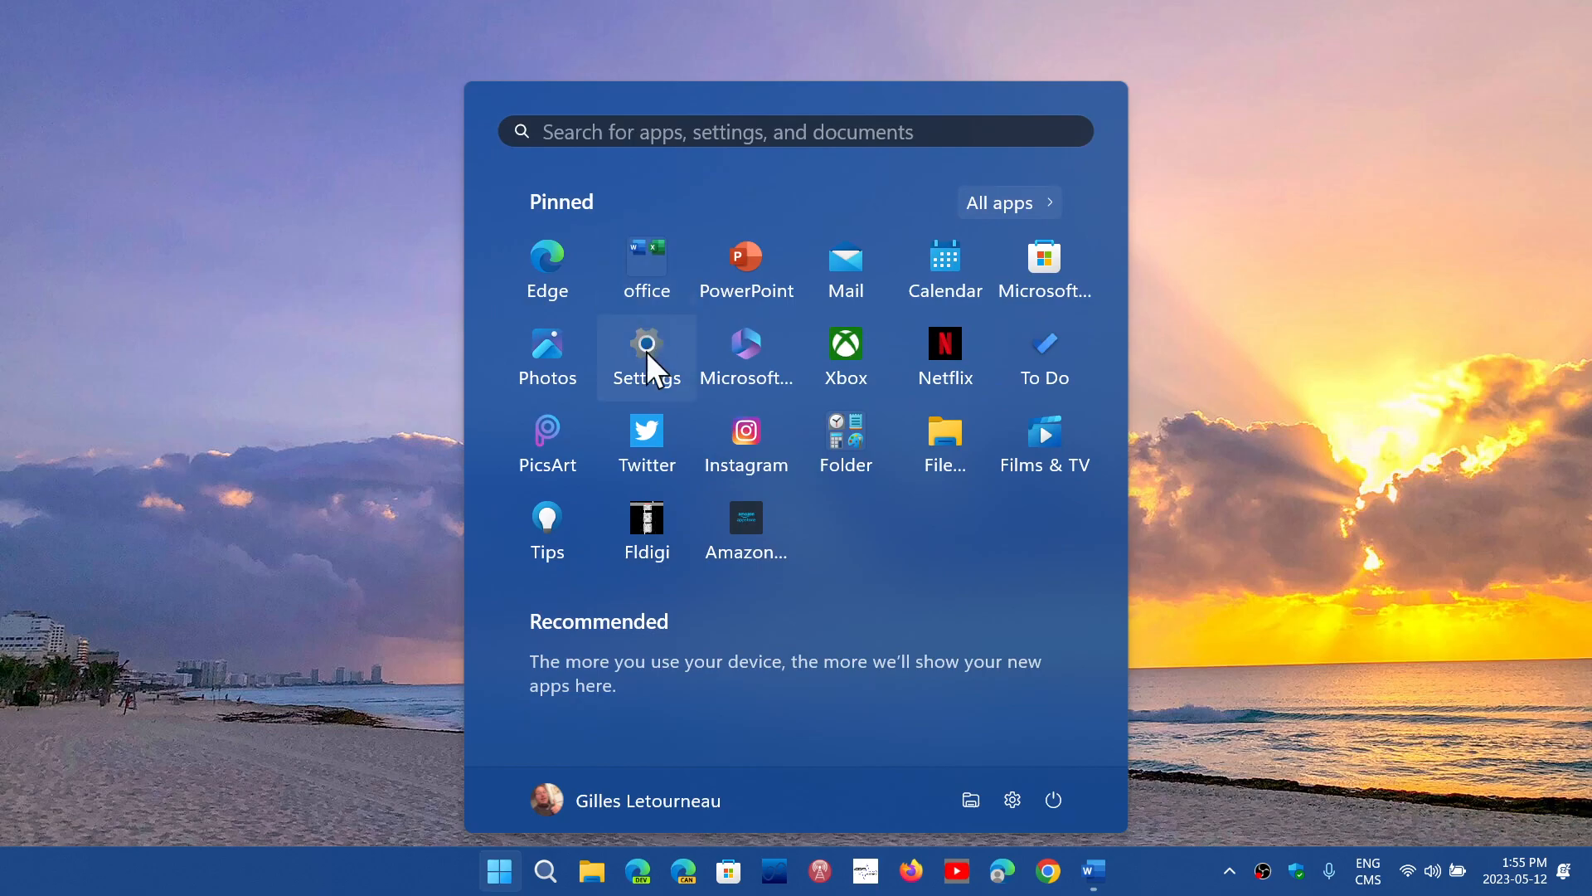
click(645, 350)
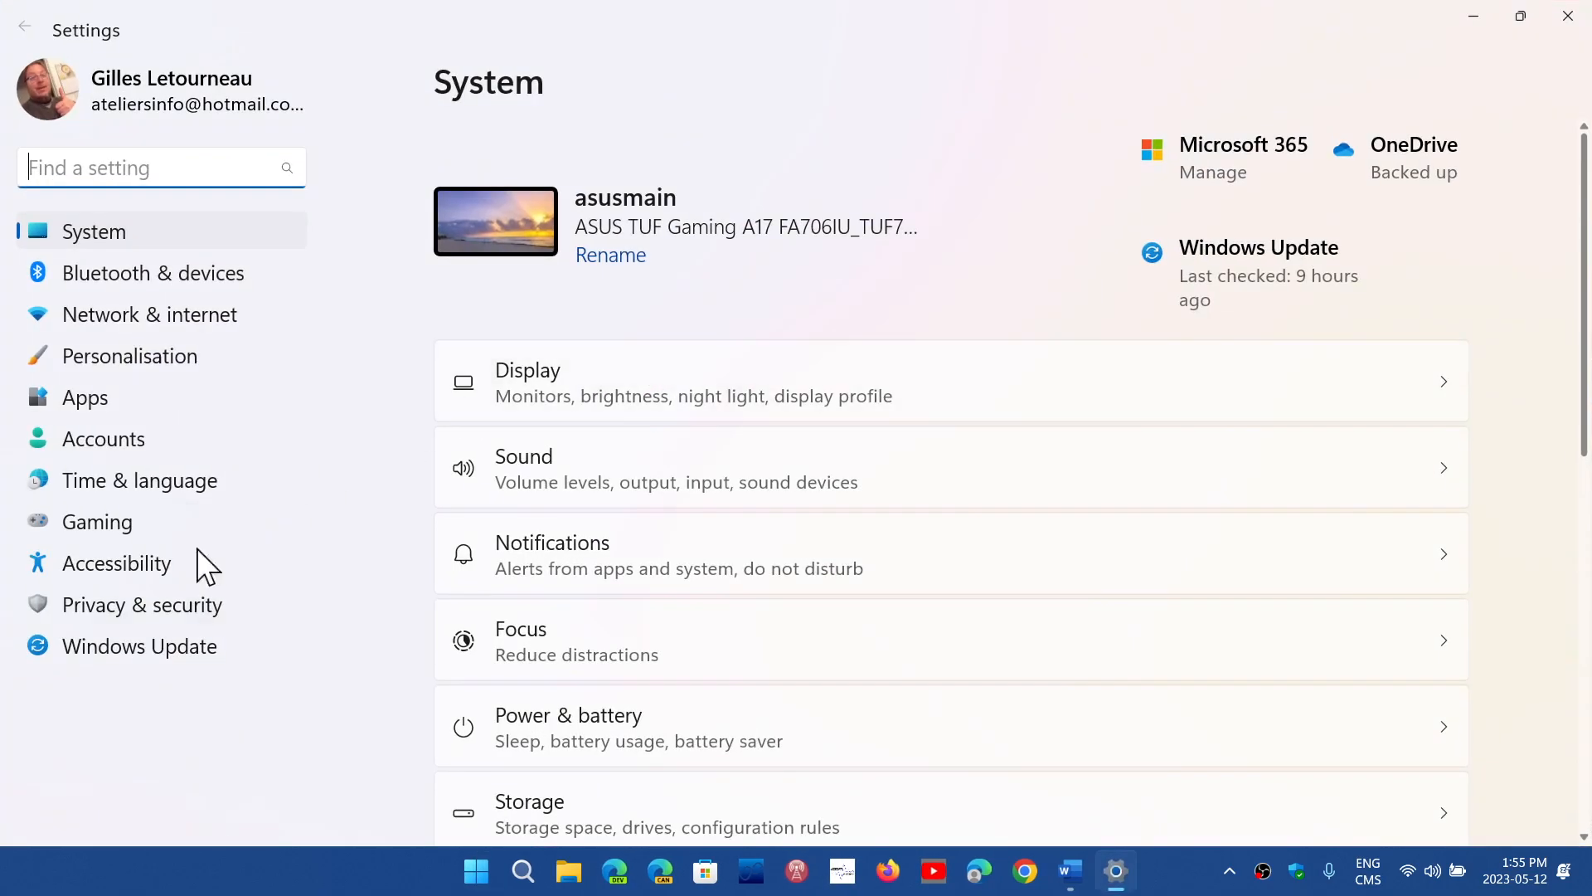
click(140, 645)
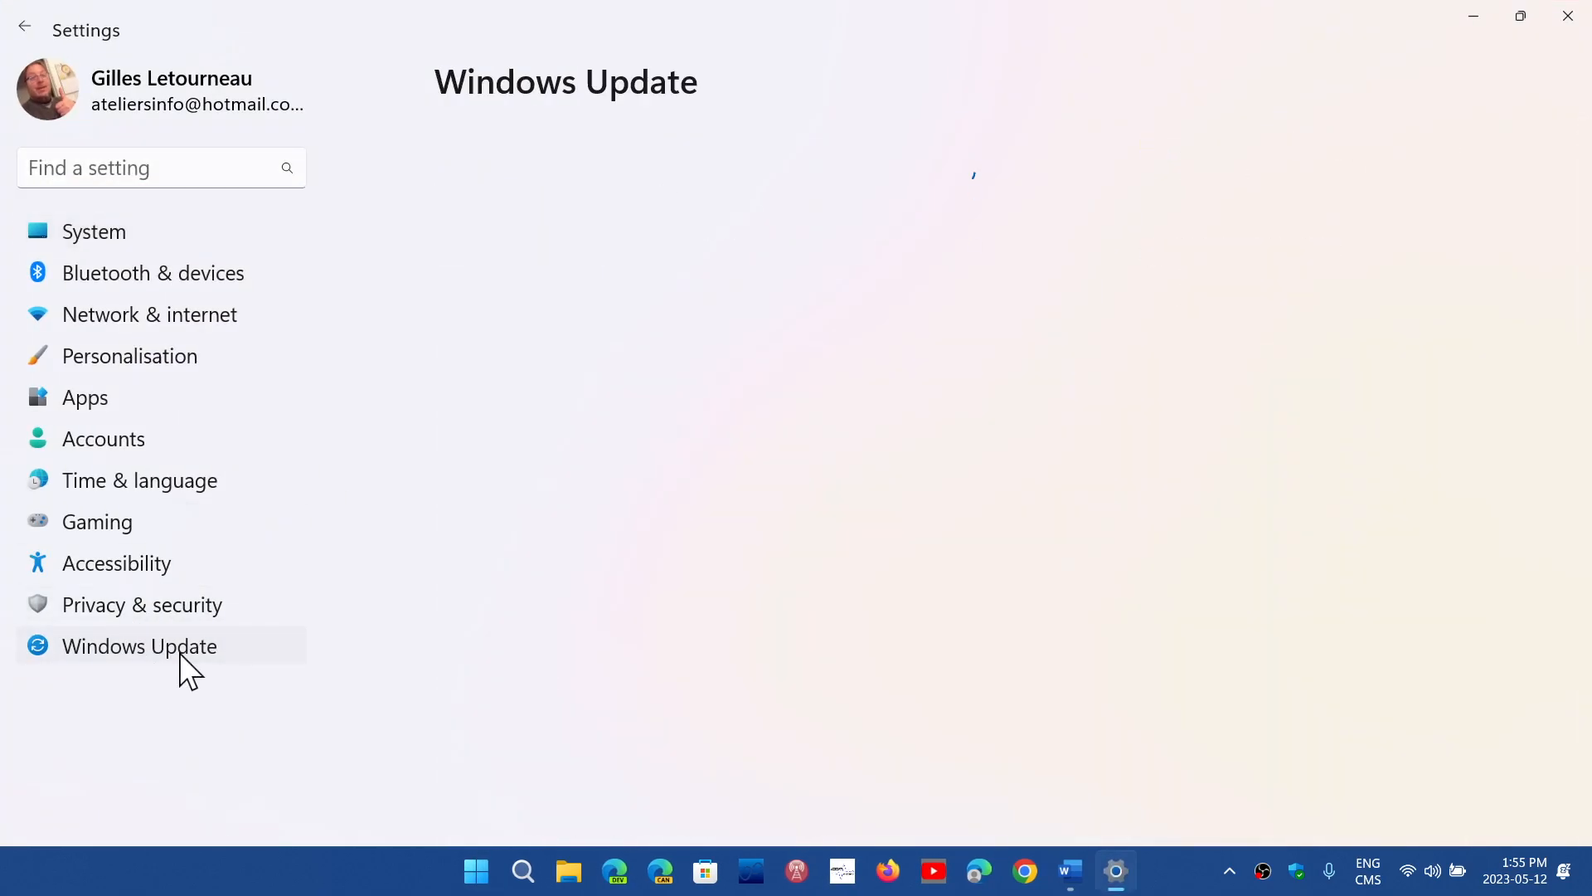
click(139, 645)
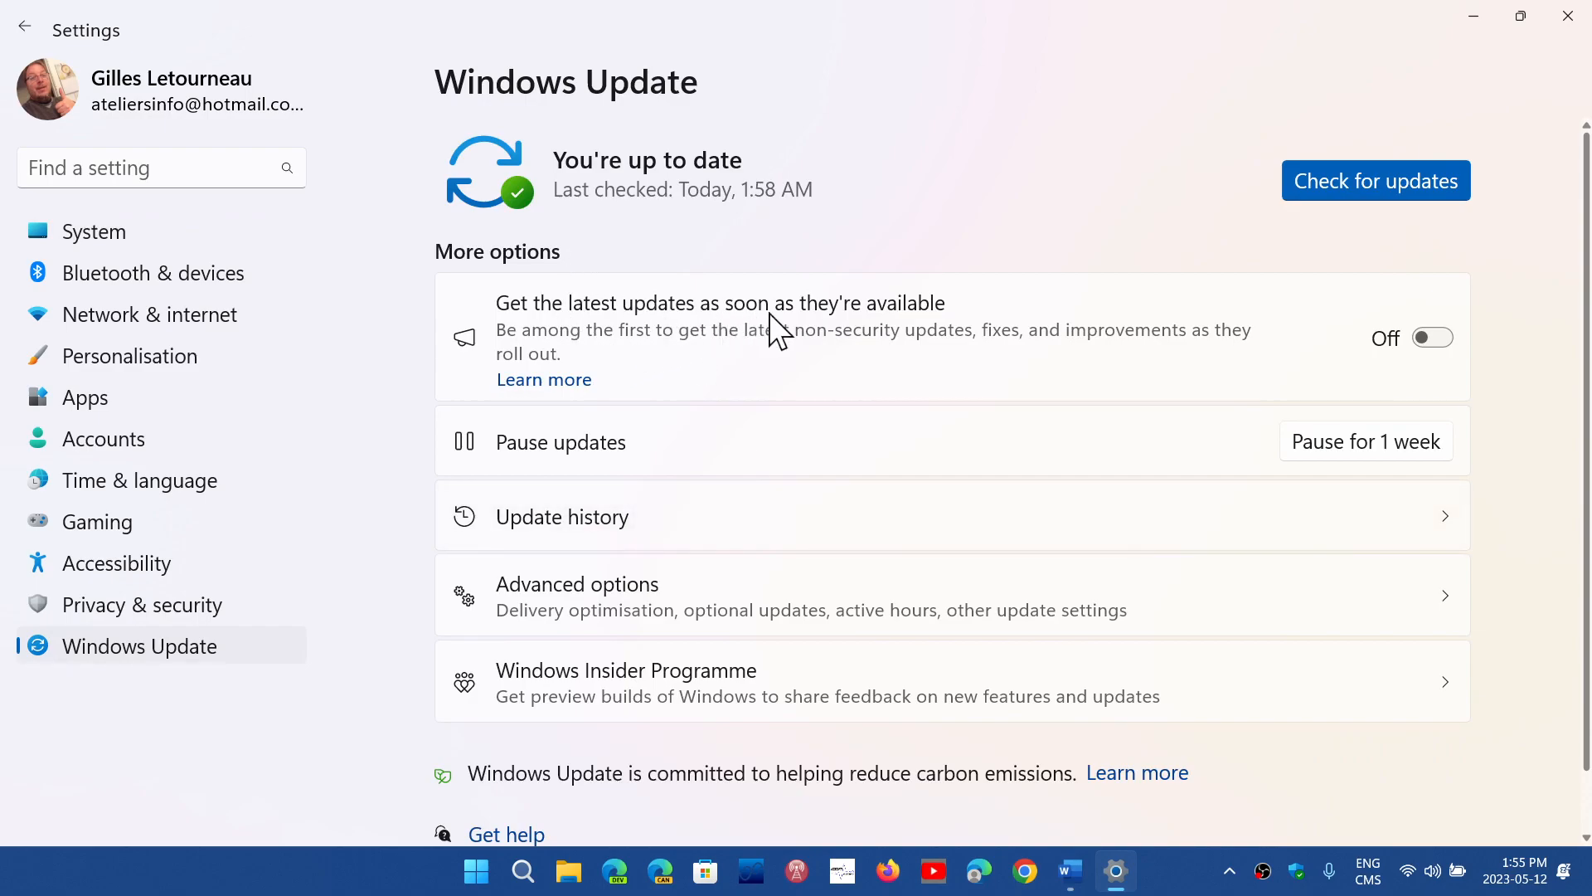
mouse_move(934, 323)
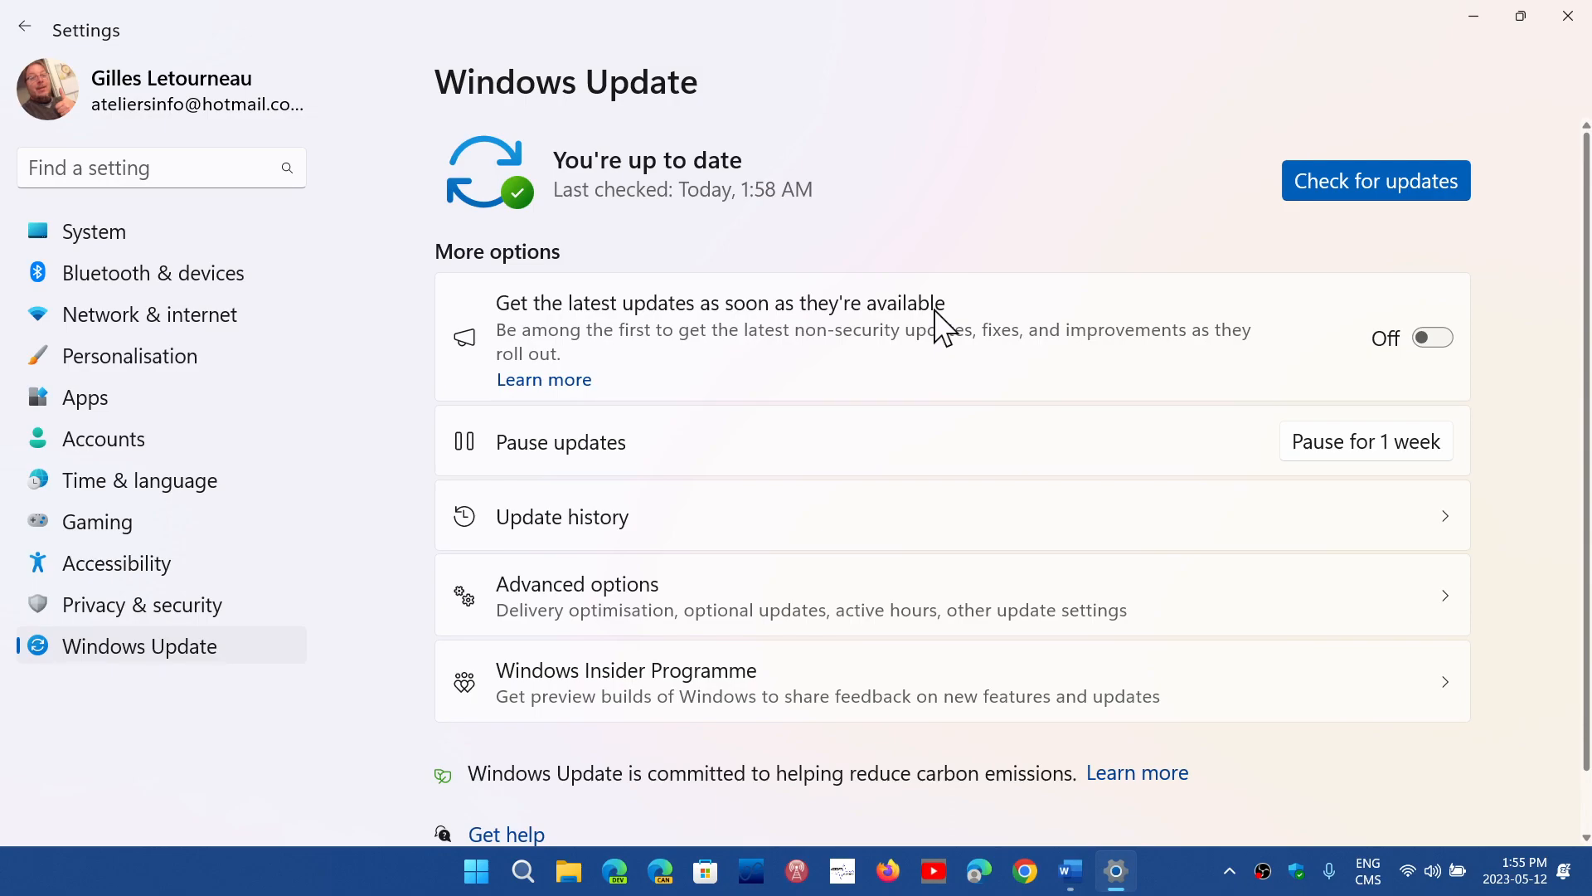
mouse_move(896, 325)
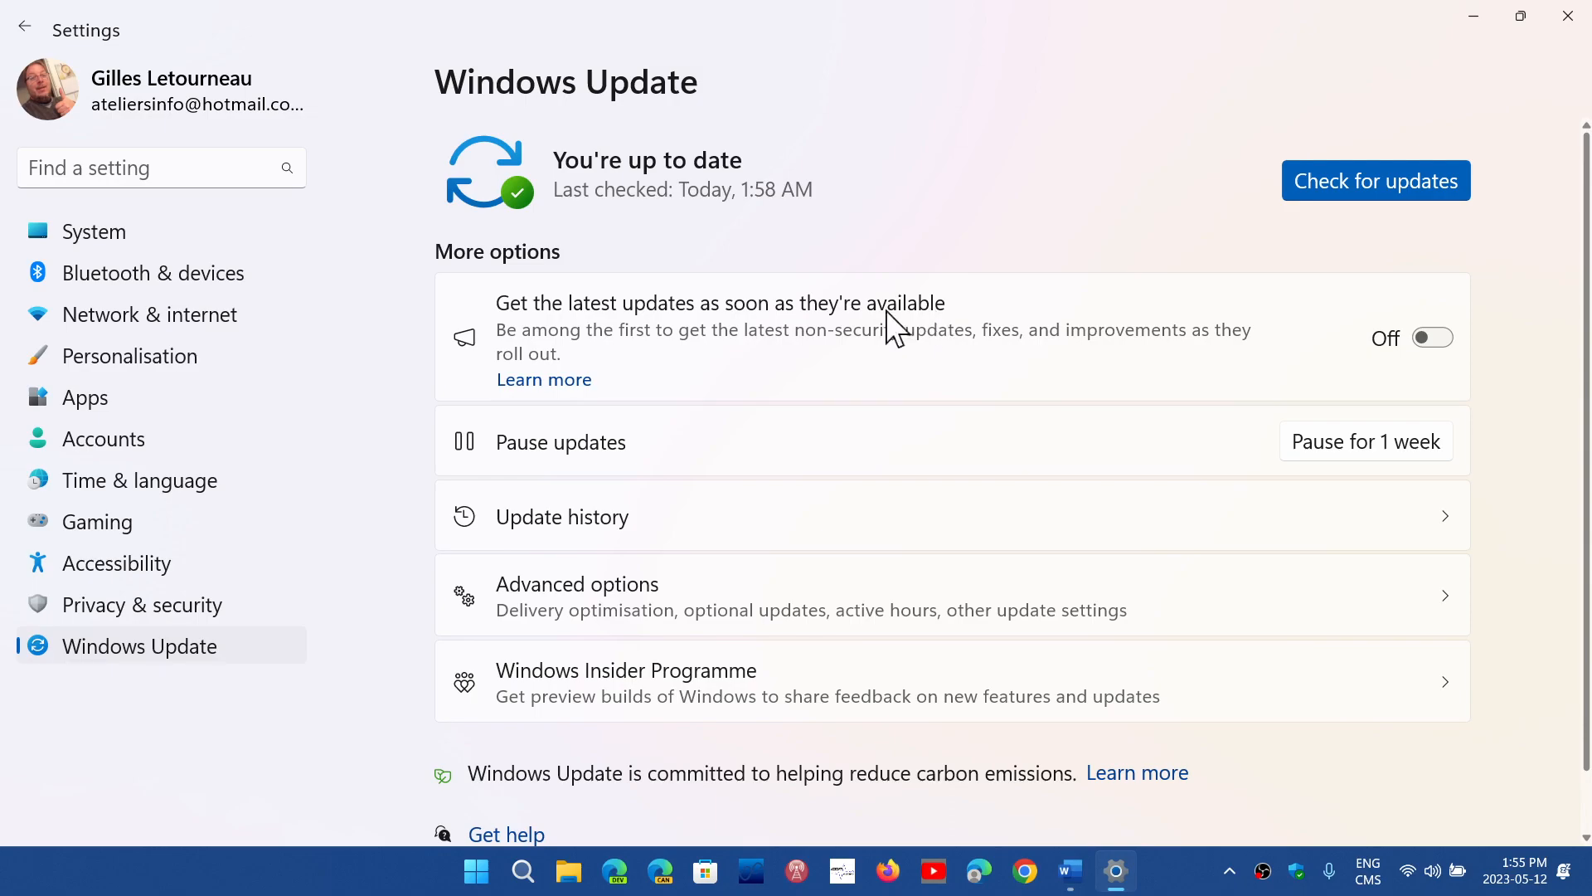
mouse_move(1090, 378)
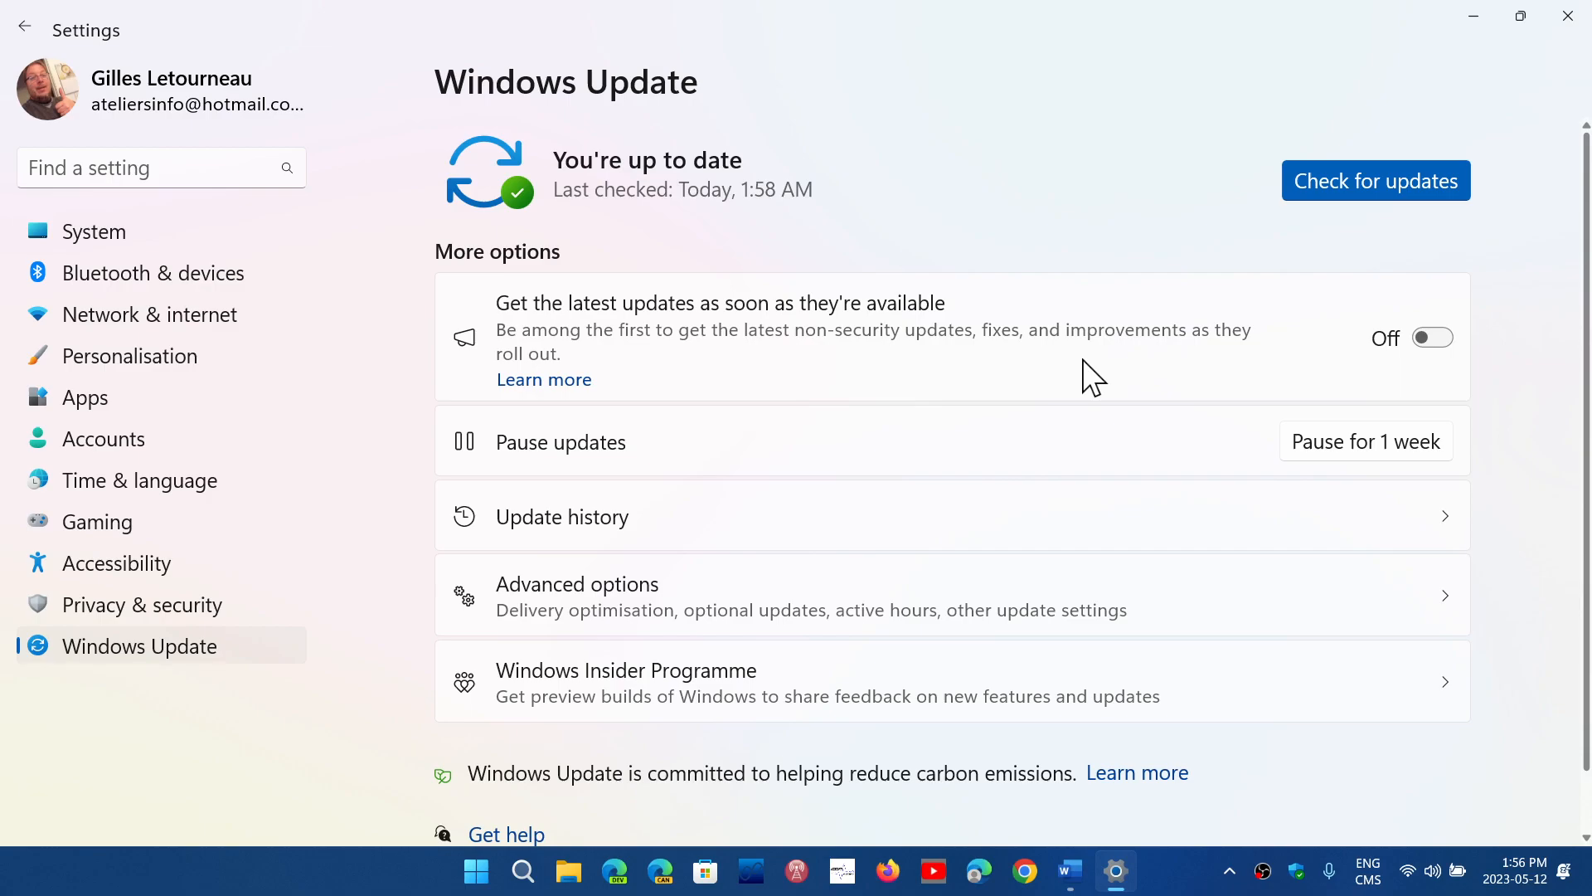
mouse_move(1387, 252)
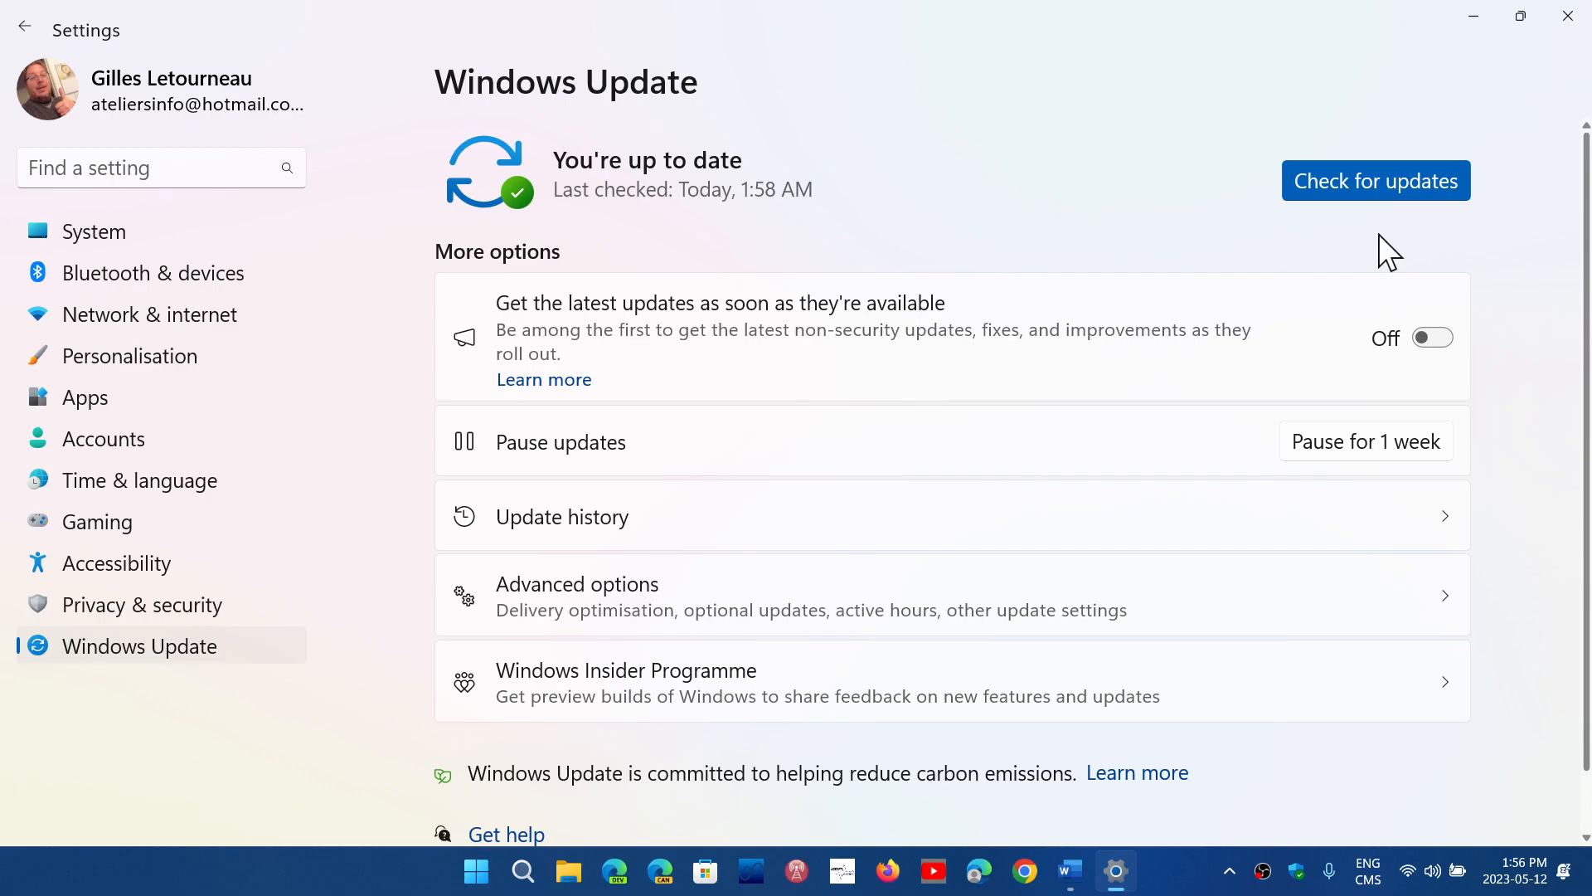
mouse_move(1274, 593)
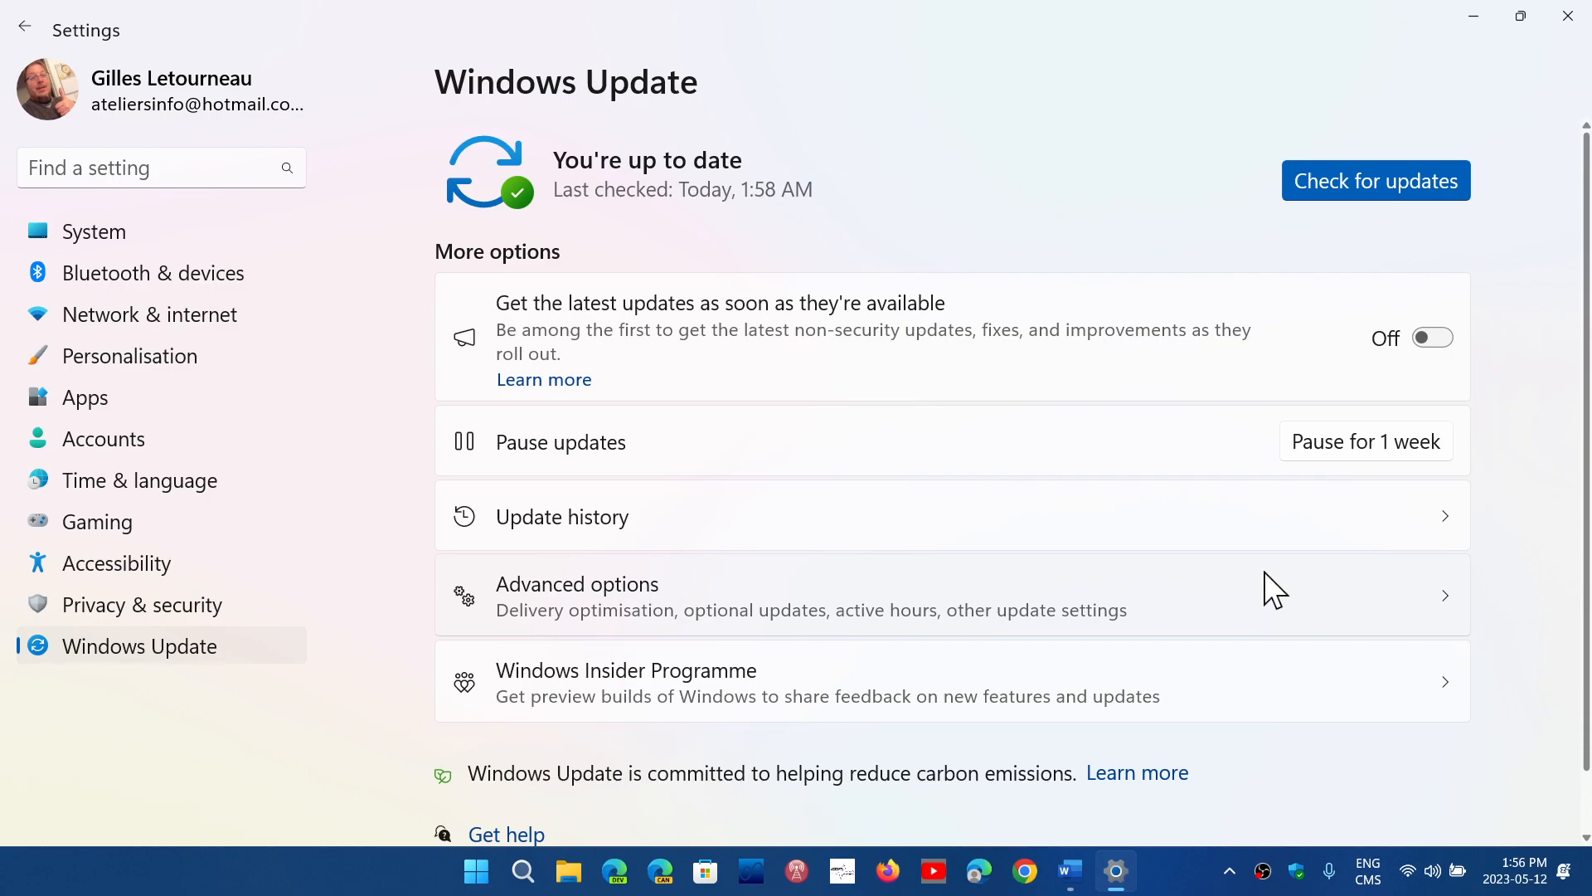
mouse_move(1178, 879)
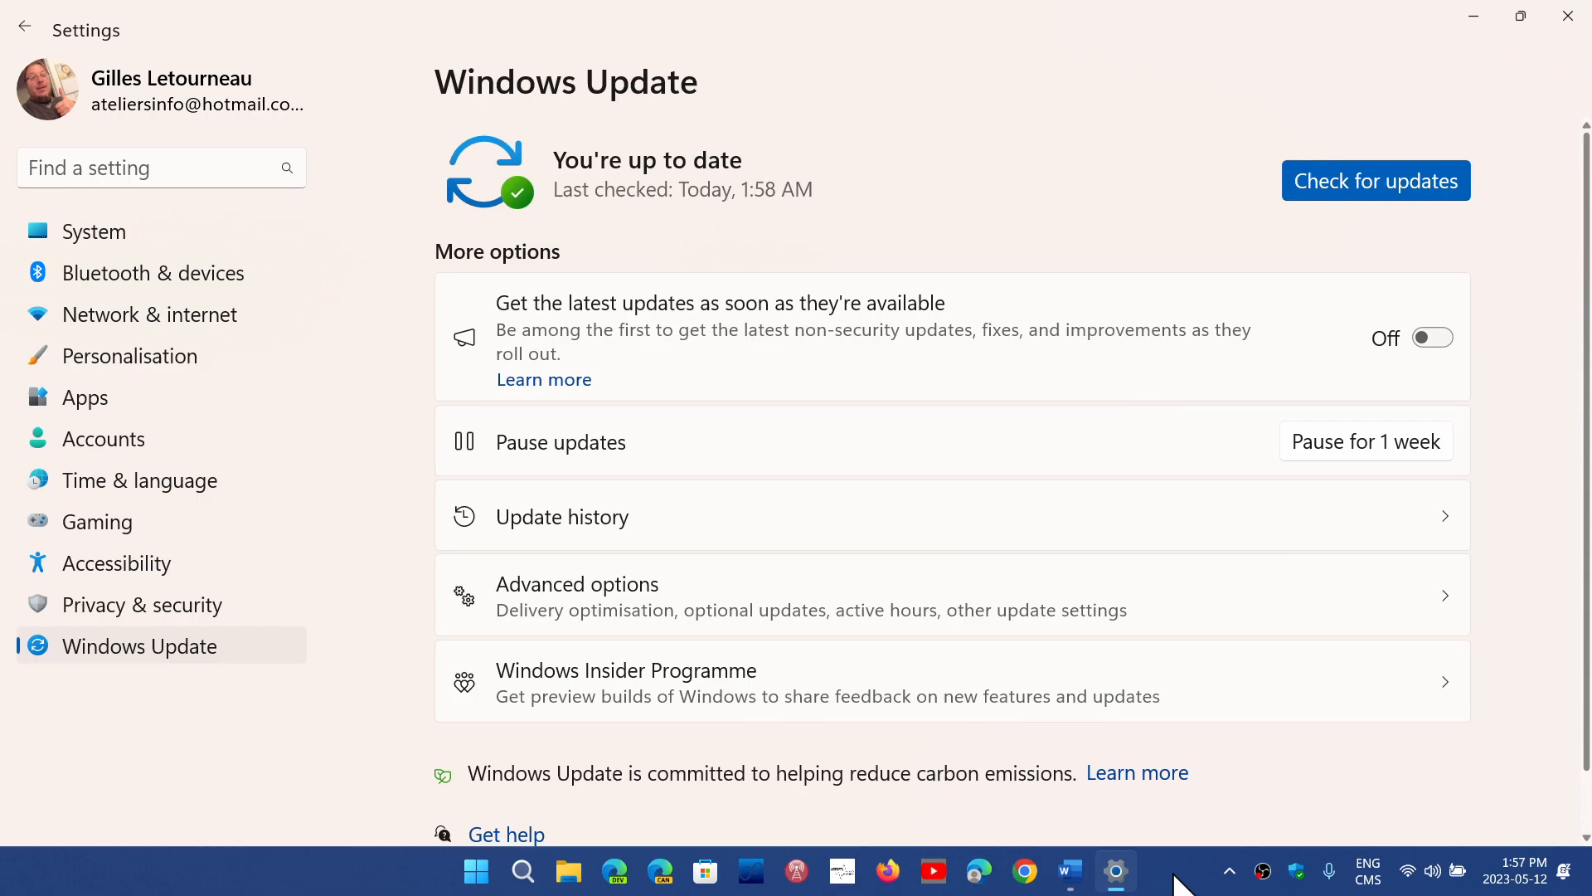
mouse_move(1568, 17)
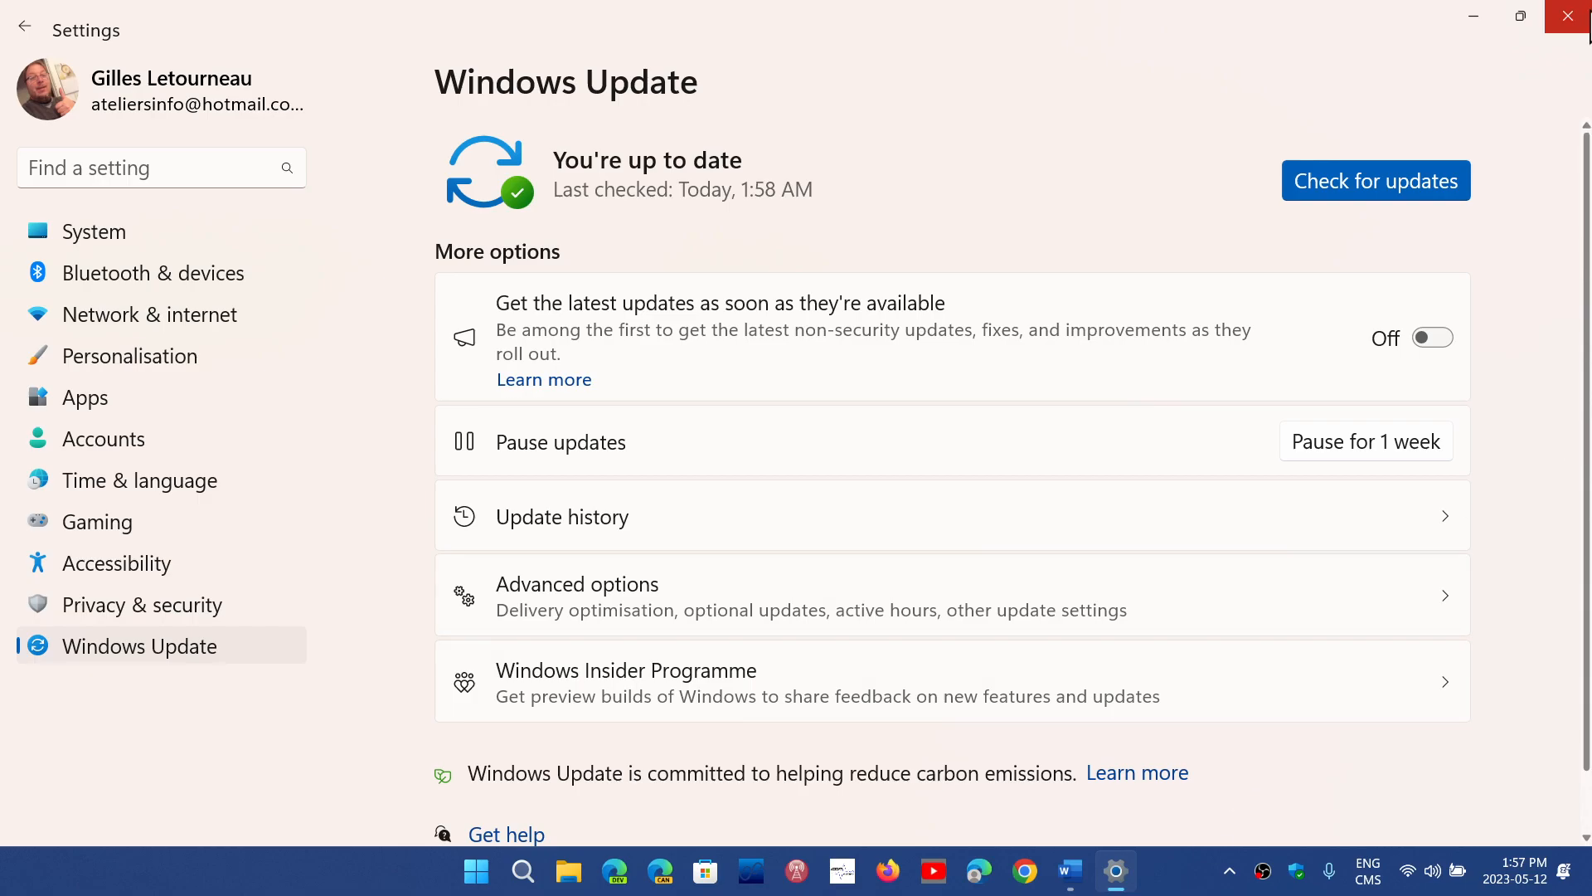
Close Windows Settings to return to the desktop, leaving the update option off.
click(1572, 16)
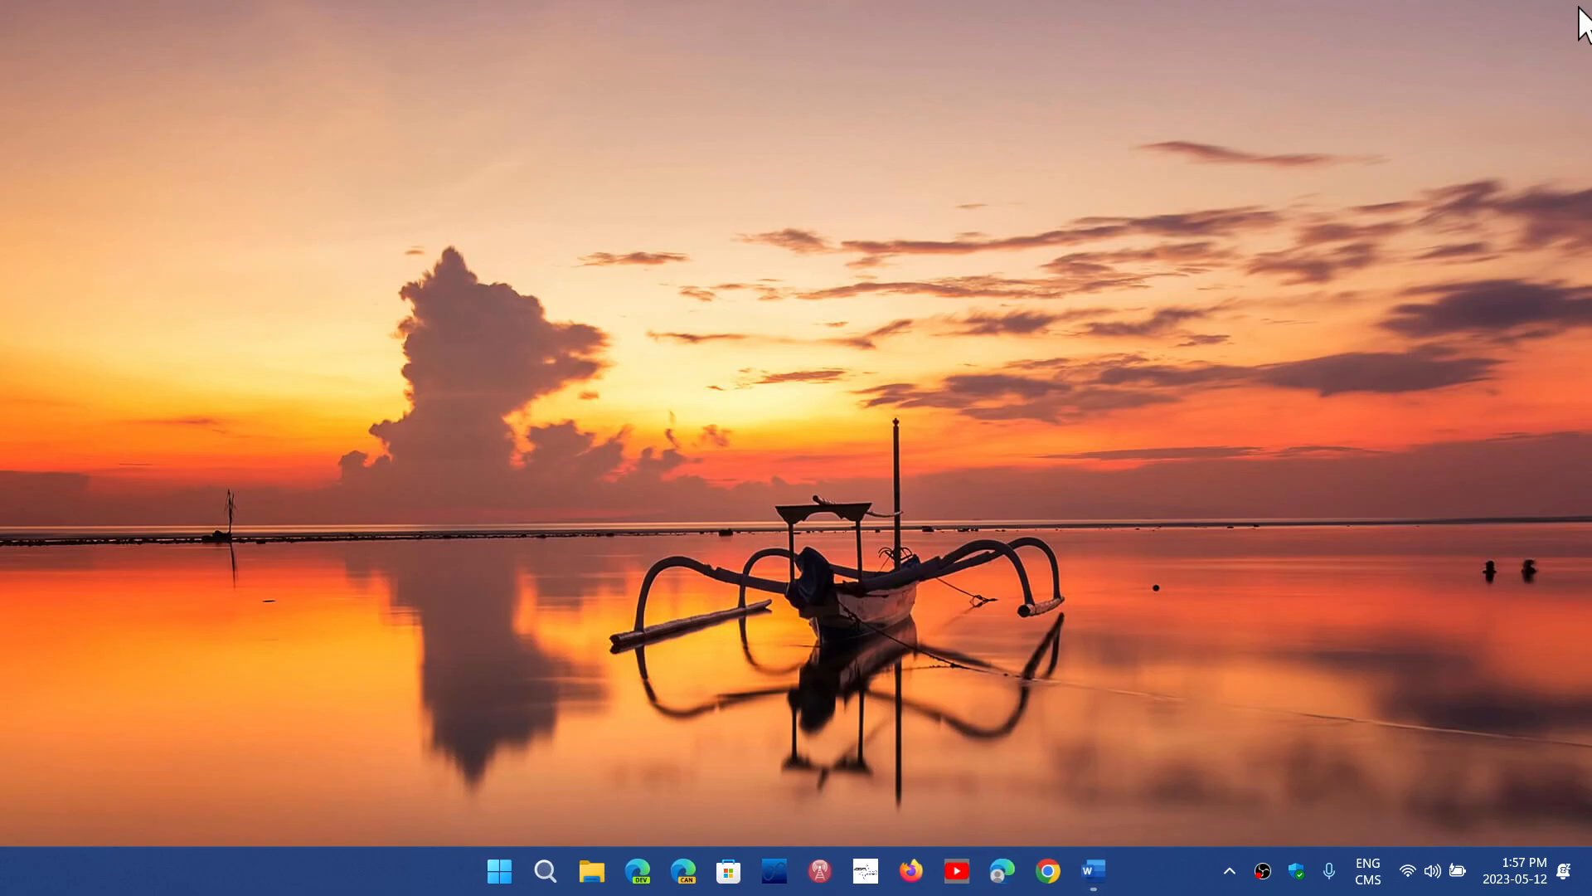